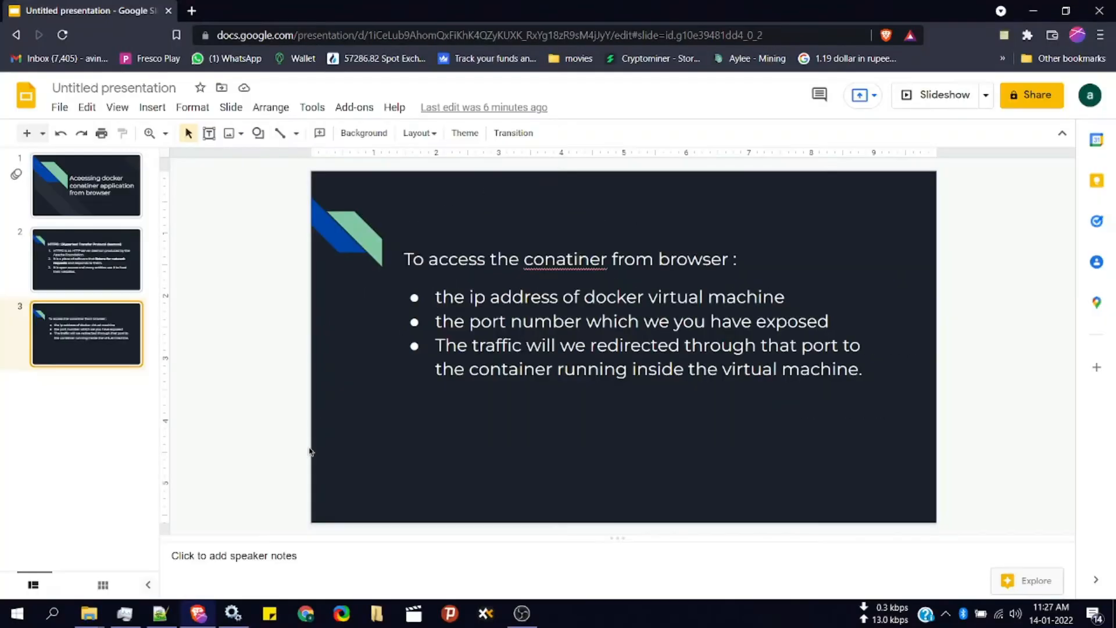
Start composing 'docker pull httpd' at the focused terminal prompt
{"action": "type", "text": "docker"}
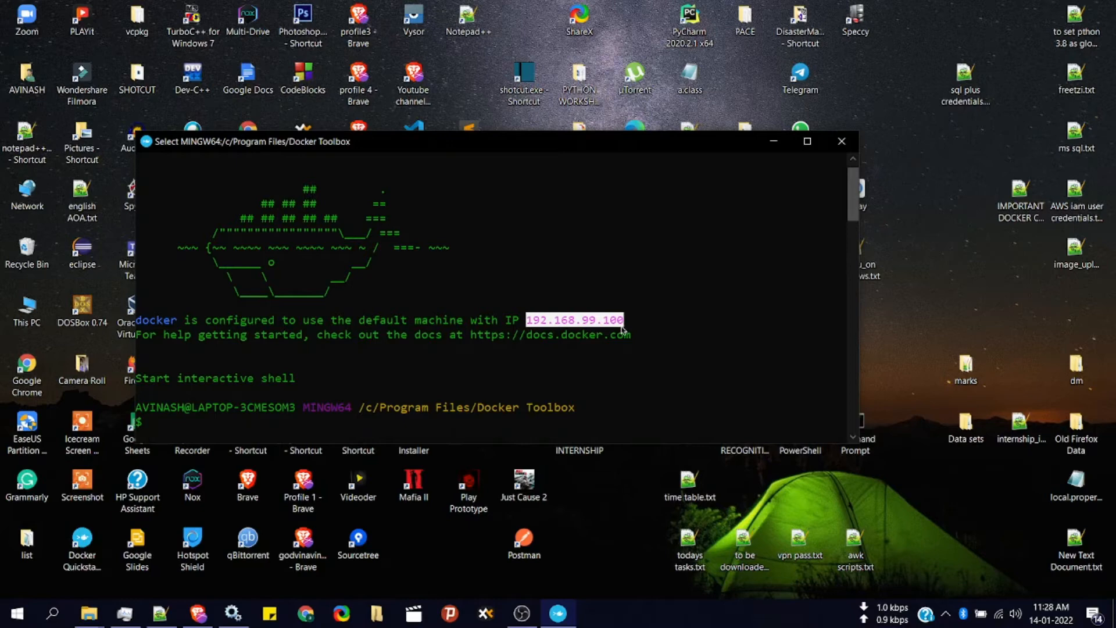
{"action": "mouse_move", "coordinate": [628, 333]}
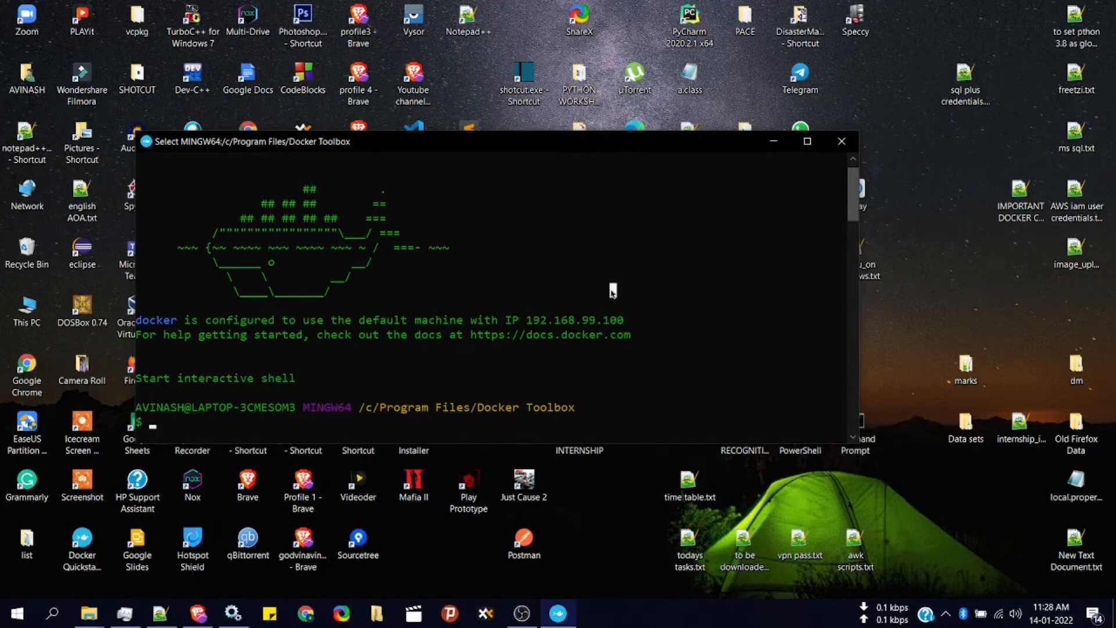
{"action": "double_click", "coordinate": [576, 320]}
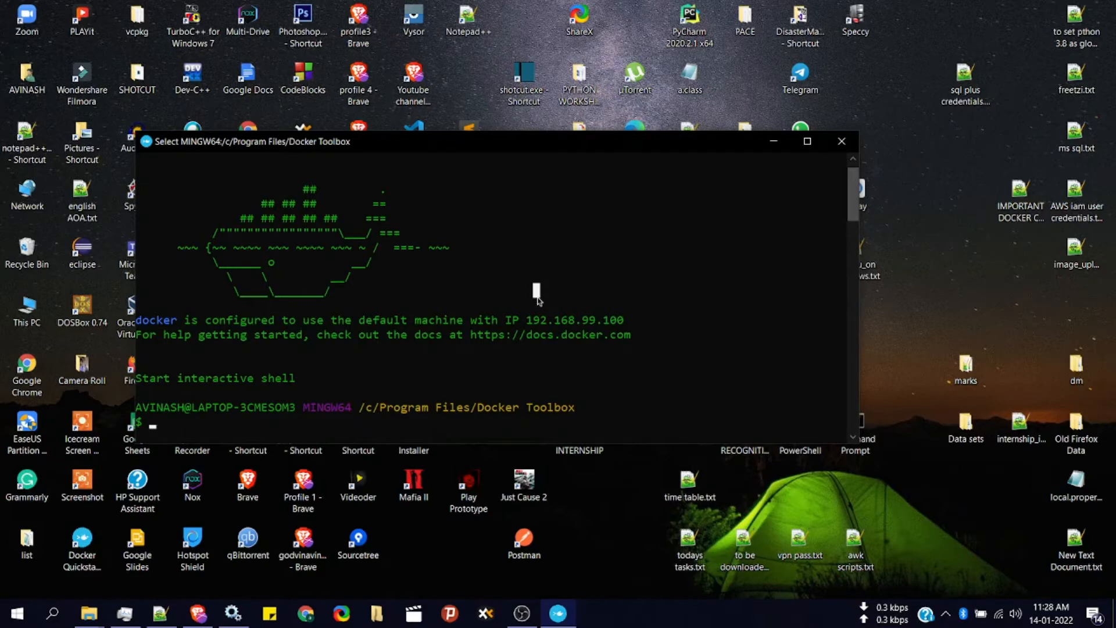
{"action": "scroll", "scroll_direction": "down", "scroll_amount": 3}
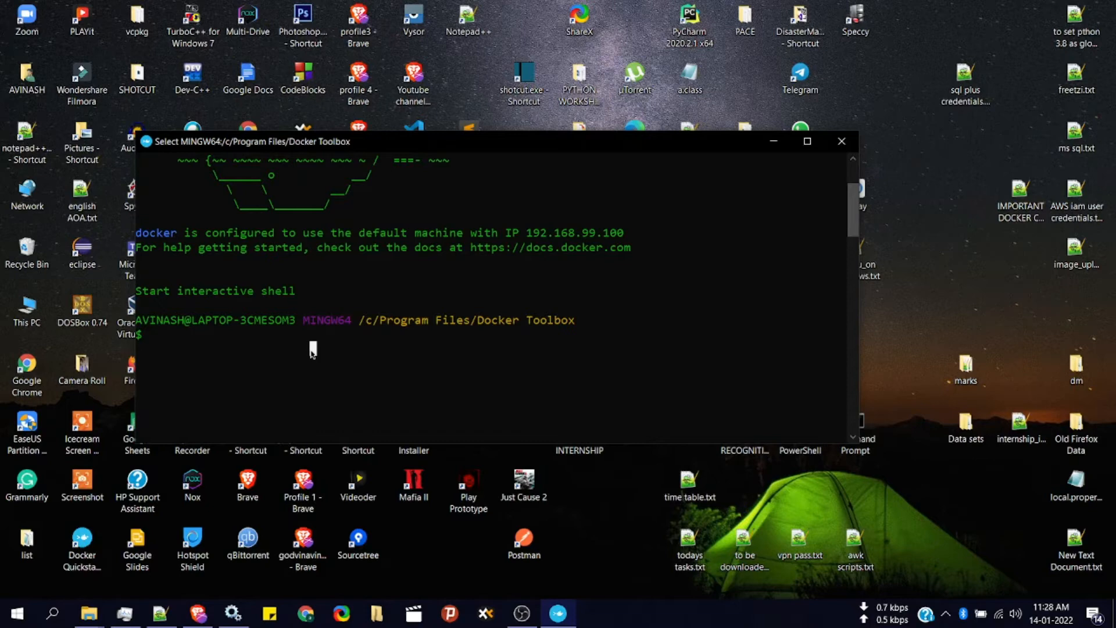
{"action": "type", "text": "d"}
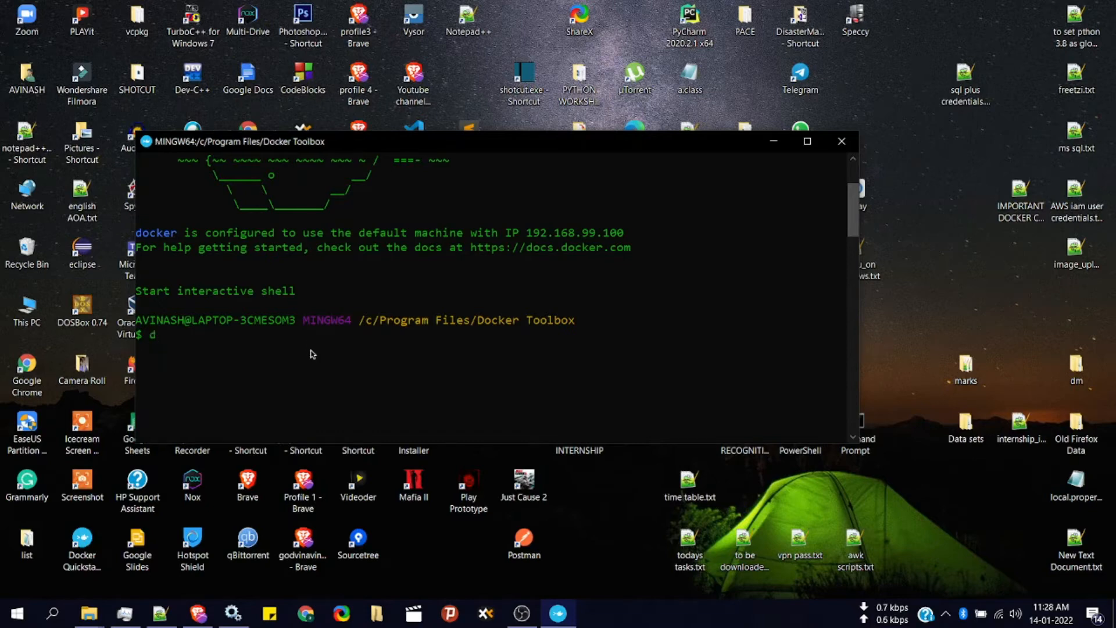
{"action": "type", "text": "ocker"}
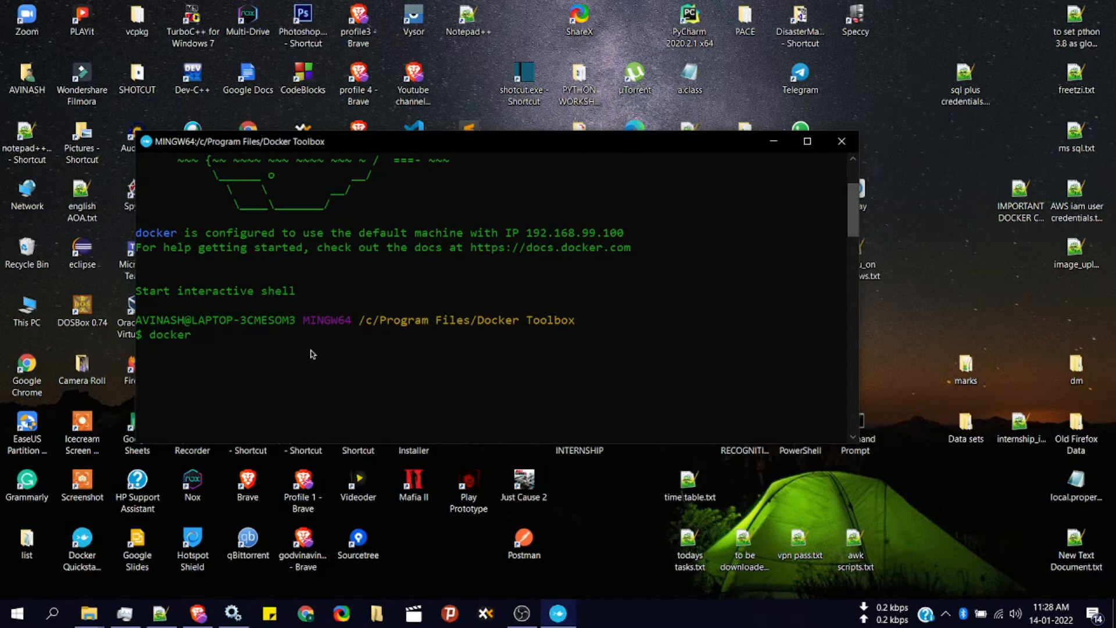
{"action": "type", "text": "p"}
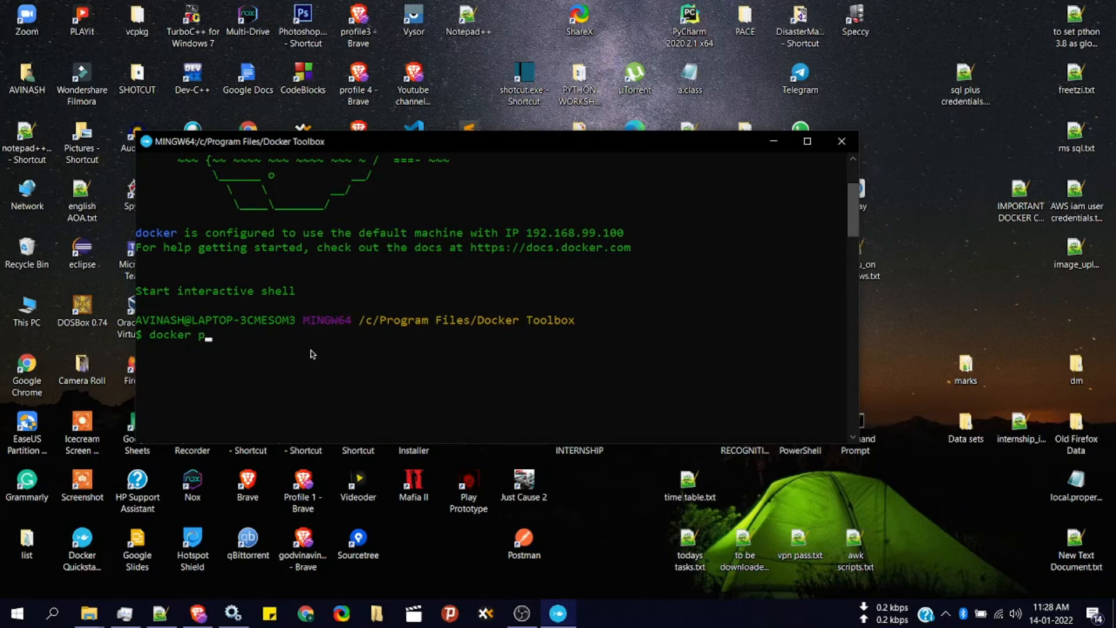
{"action": "type", "text": "ull"}
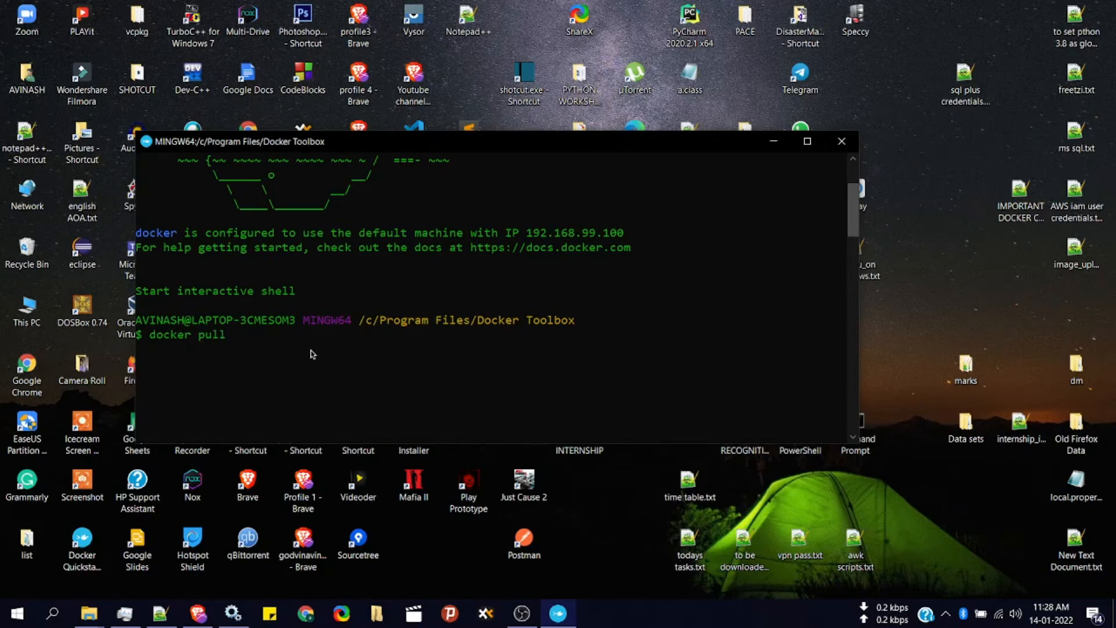
{"action": "type", "text": "http"}
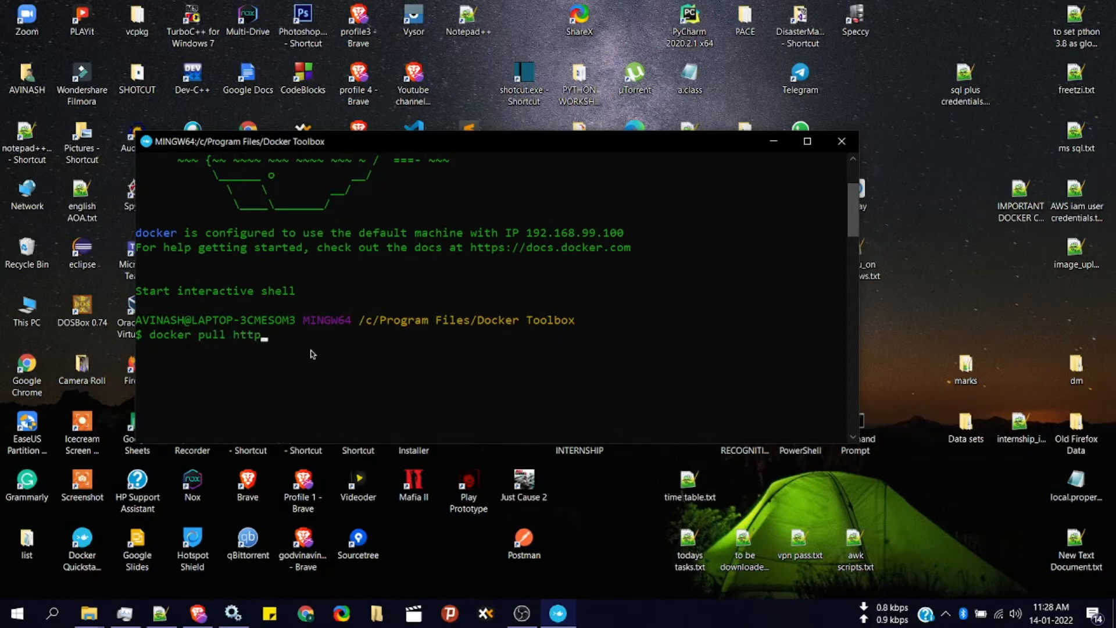
{"action": "type", "text": "d"}
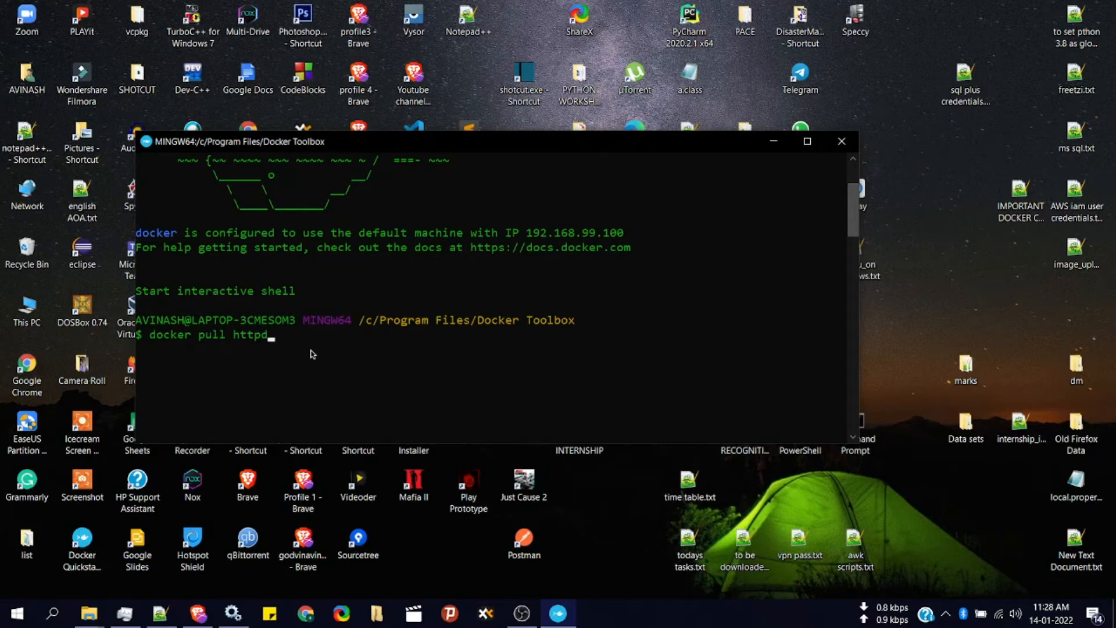
Replace the unrun pull command with 'docker images', left untyped Enter at the prompt
{"action": "key", "text": "Backspace"}
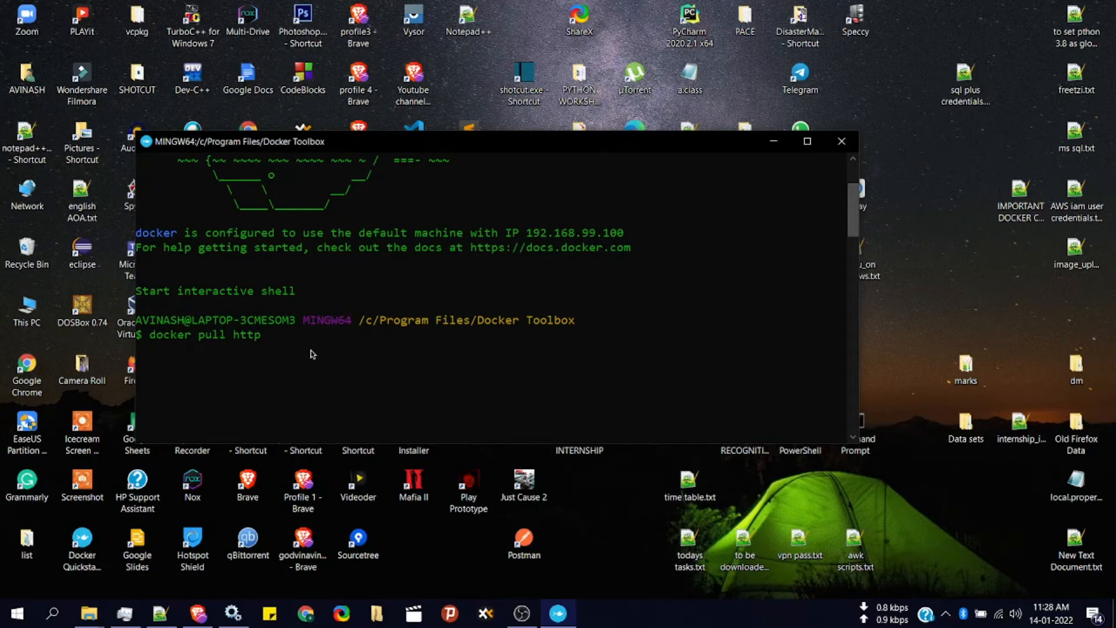
{"action": "key", "text": "BackSpace"}
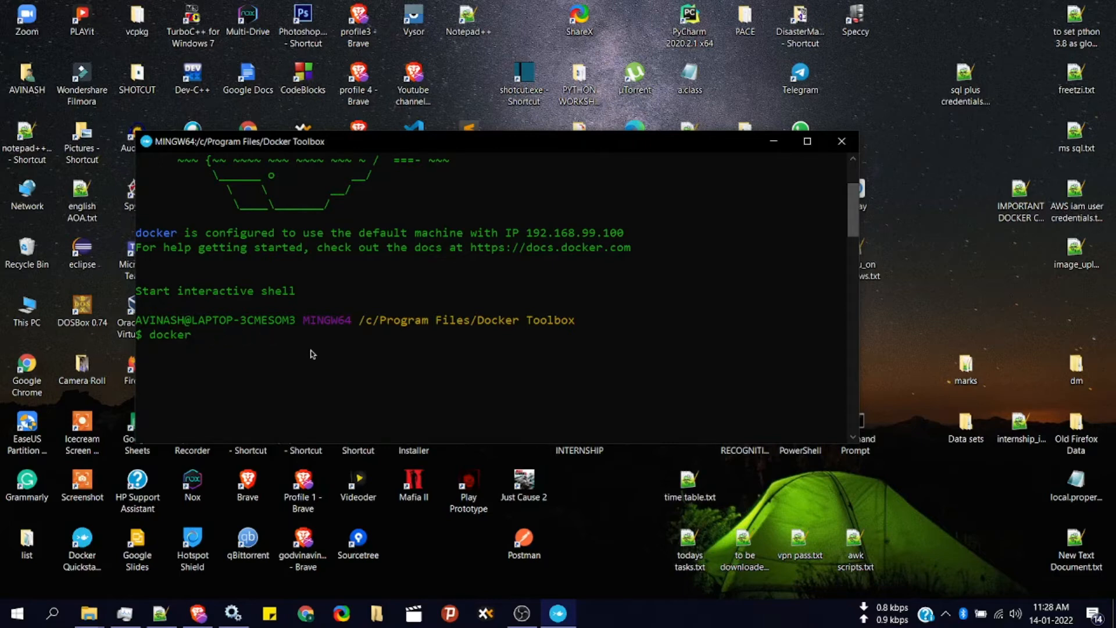
{"action": "type", "text": "images"}
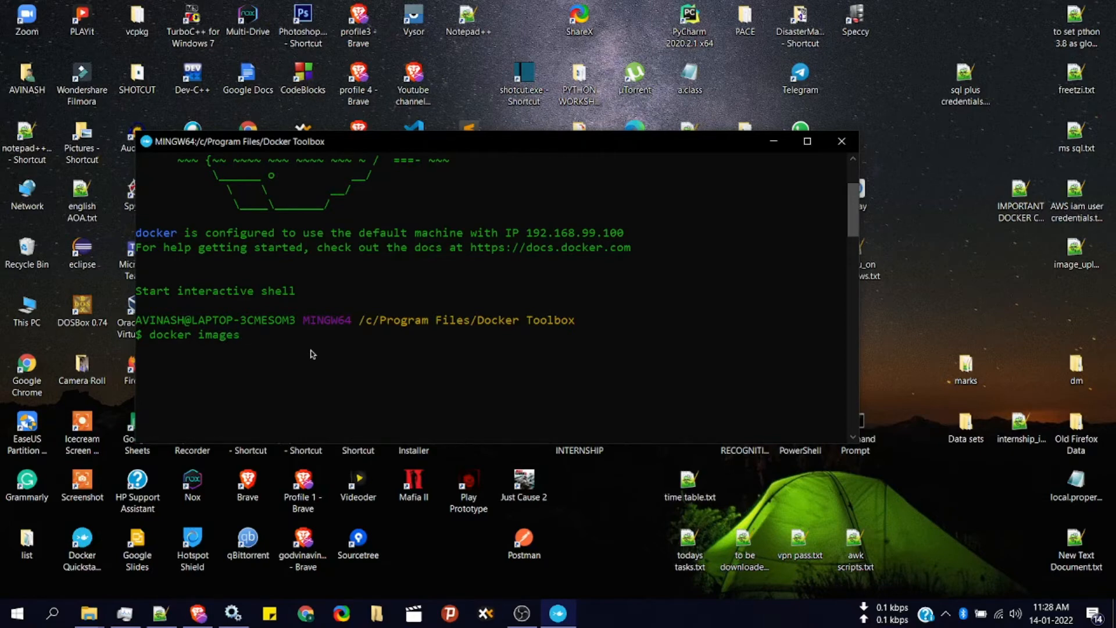
List the local images and highlight the httpd image in the output
{"action": "key", "text": "Return"}
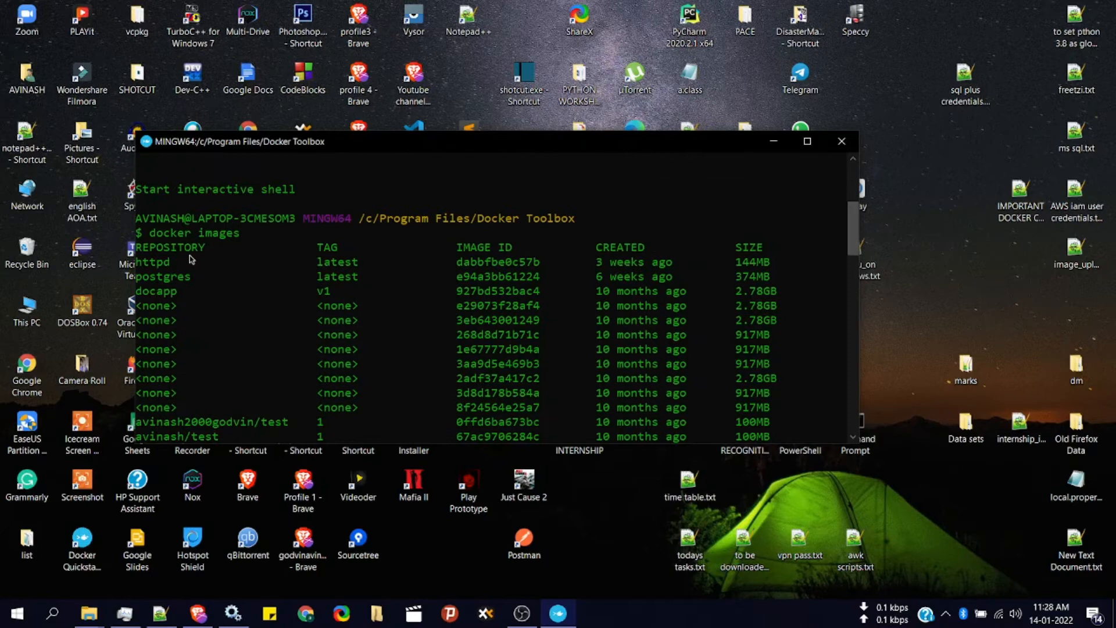
{"action": "double_click", "coordinate": [152, 261]}
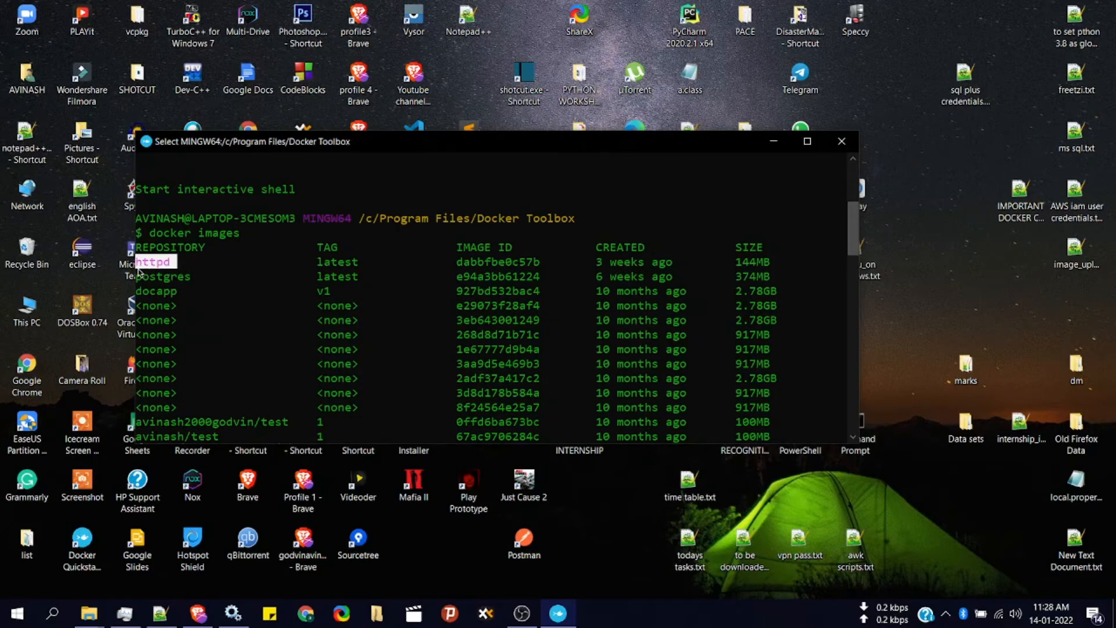
{"action": "scroll", "scroll_direction": "down", "scroll_amount": 3}
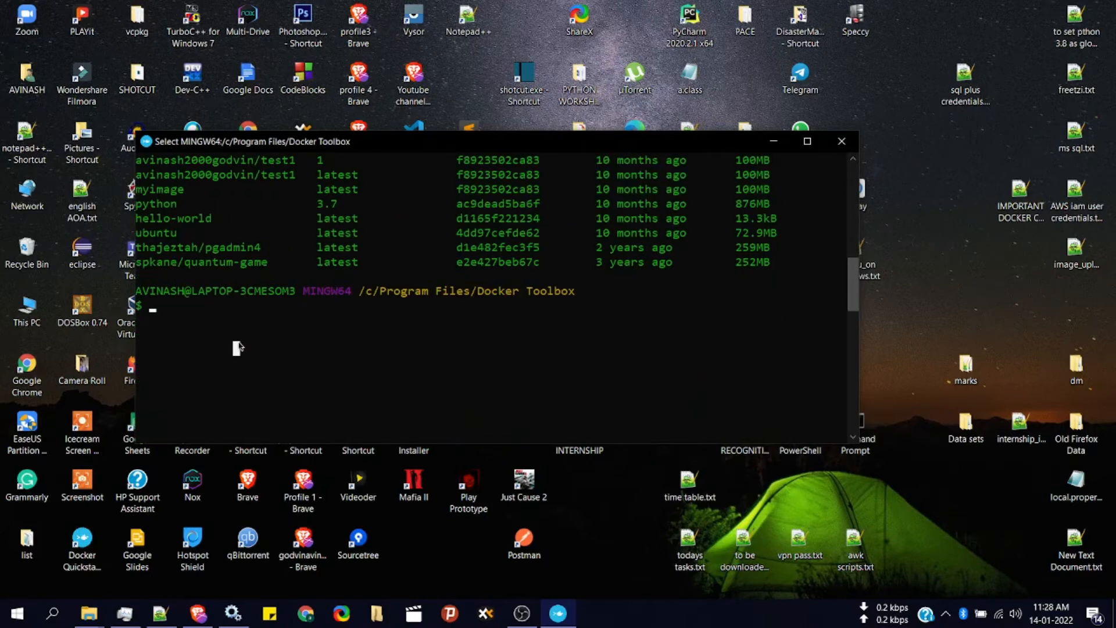
Run 'docker run httpd' so the container starts printing its Apache startup log
{"action": "type", "text": "docker"}
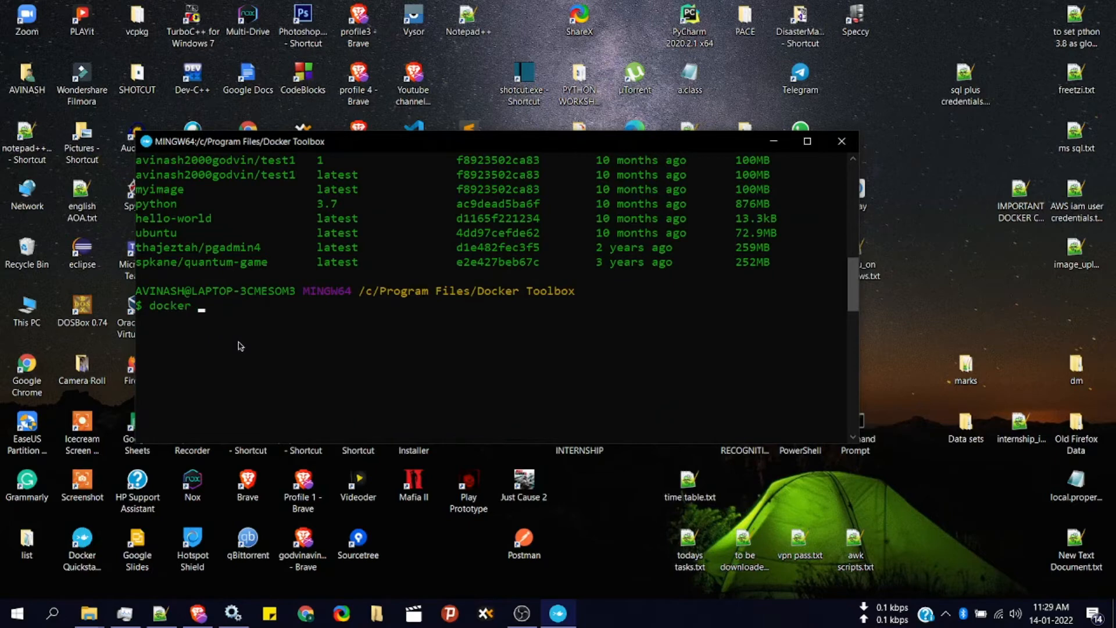
{"action": "type", "text": "r"}
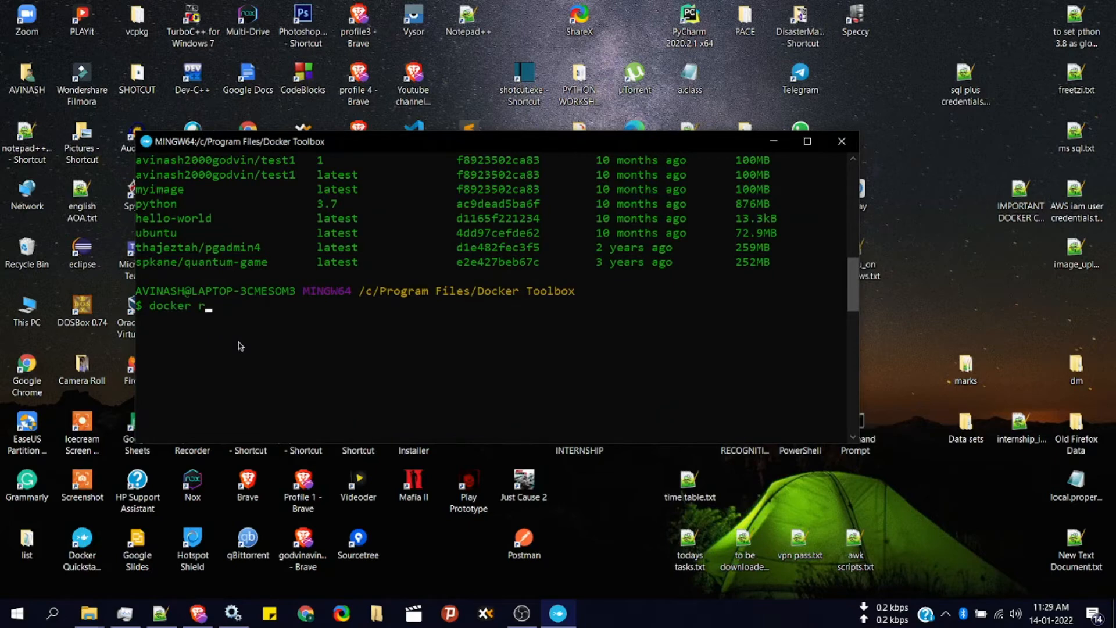
{"action": "type", "text": "un"}
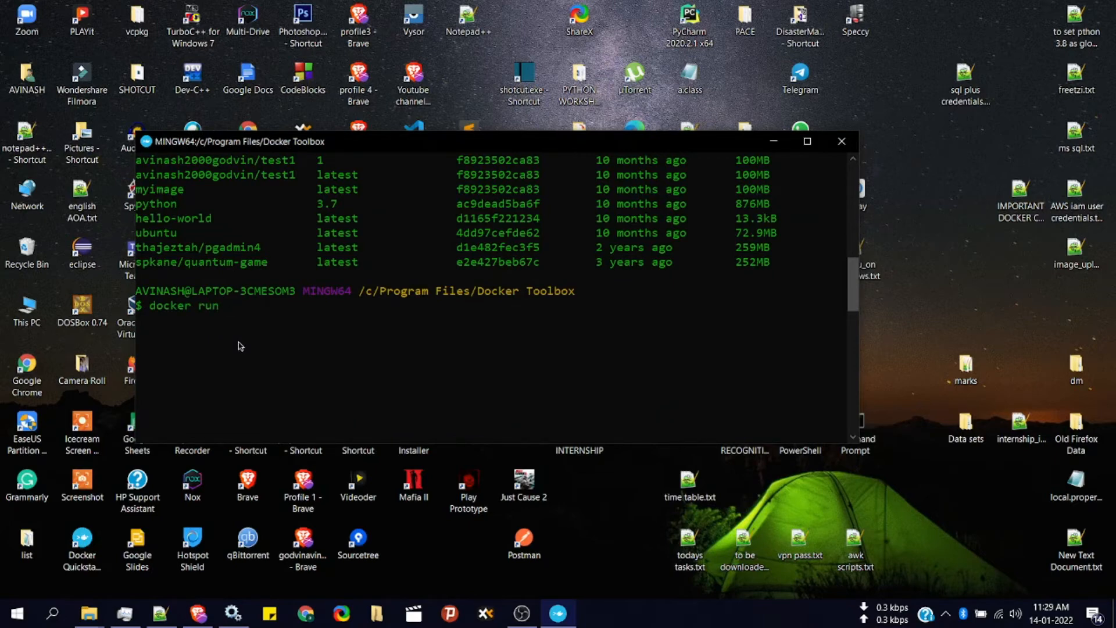
{"action": "type", "text": "htt"}
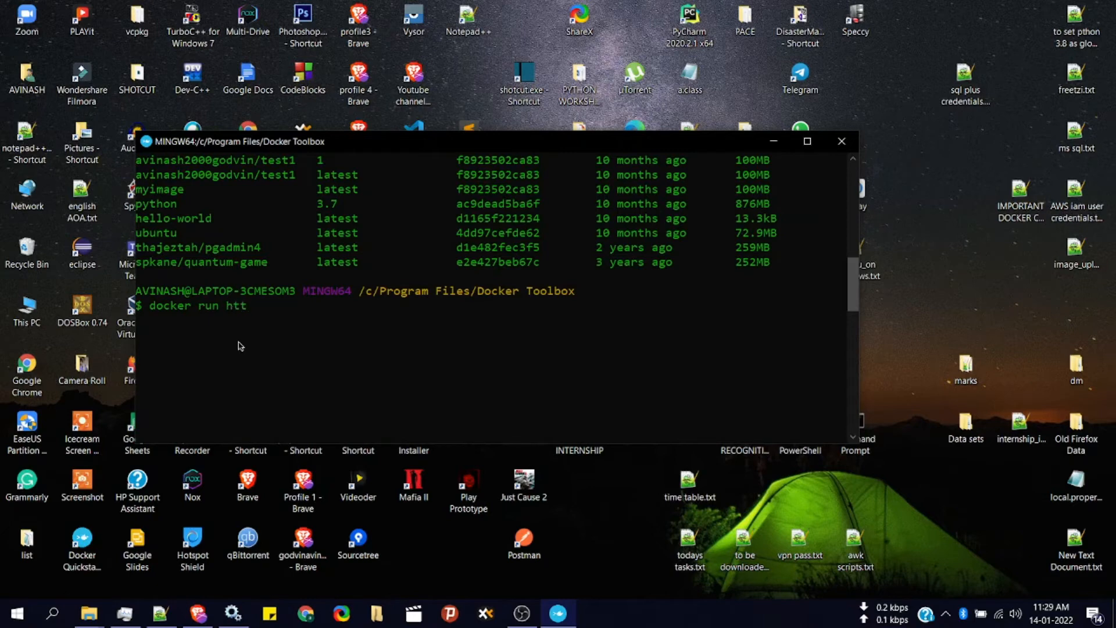
{"action": "type", "text": "pd"}
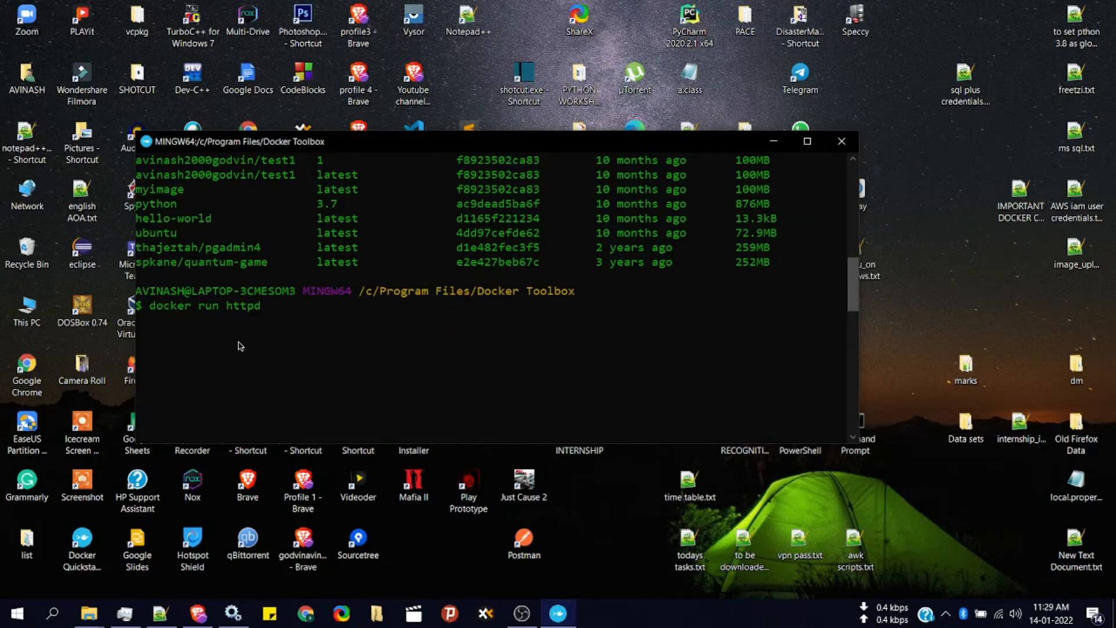
{"action": "key", "text": "Return"}
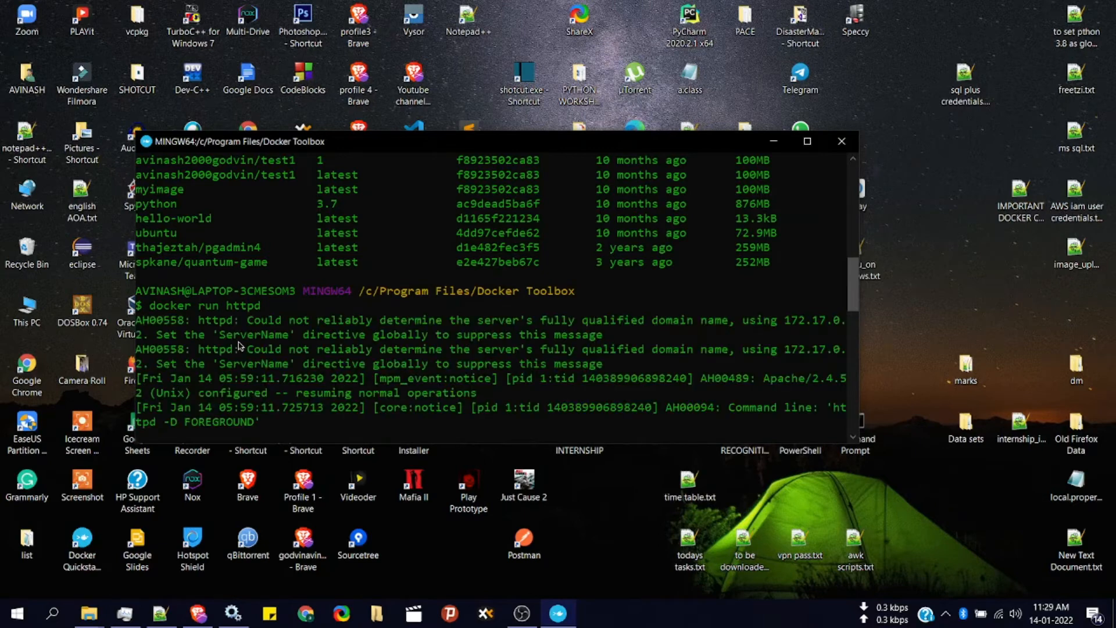
{"action": "mouse_move", "coordinate": [682, 373]}
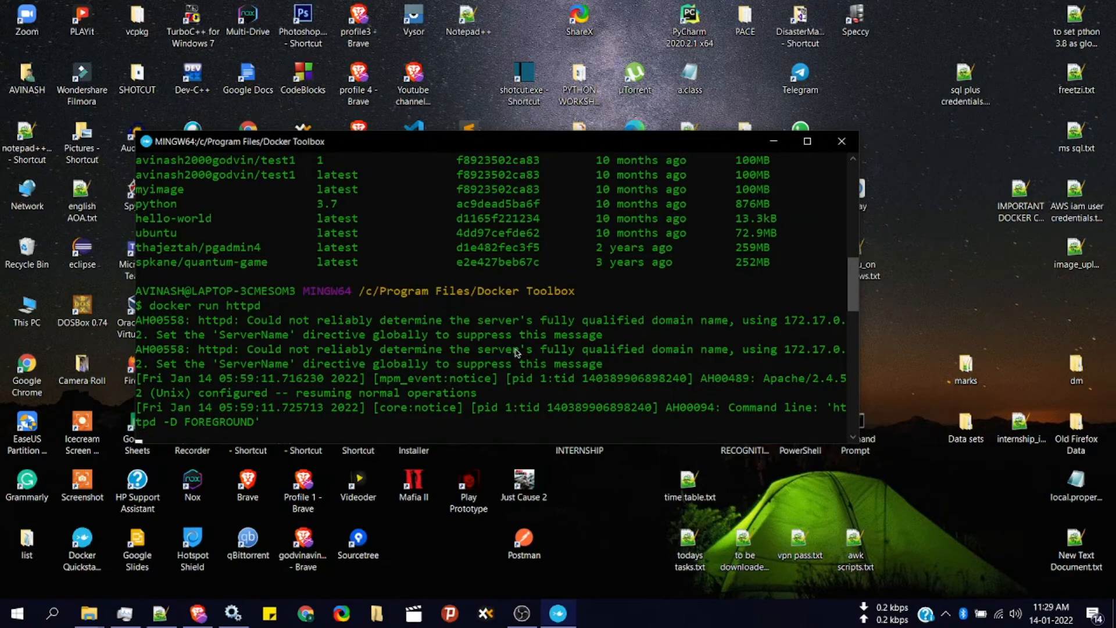
{"action": "mouse_move", "coordinate": [771, 295]}
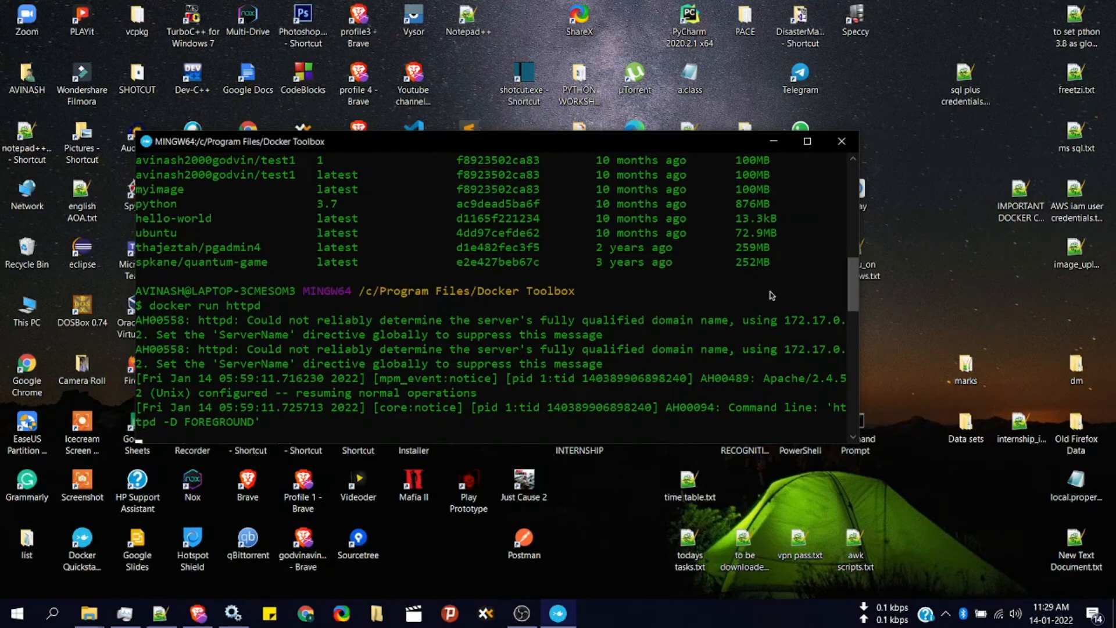
{"action": "mouse_move", "coordinate": [518, 375]}
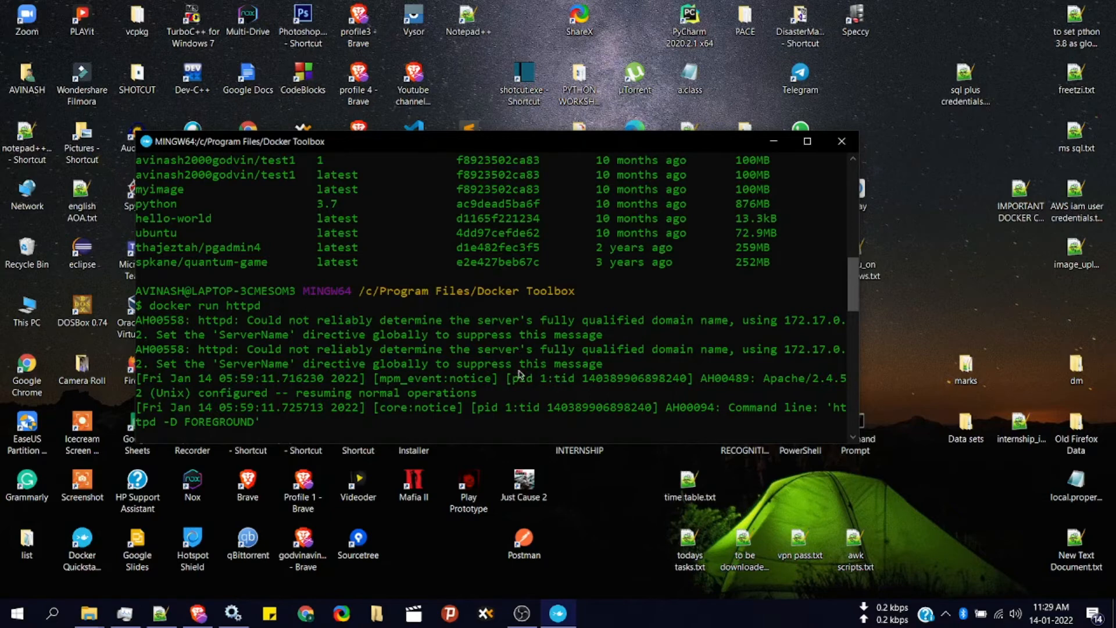
{"action": "mouse_move", "coordinate": [462, 379]}
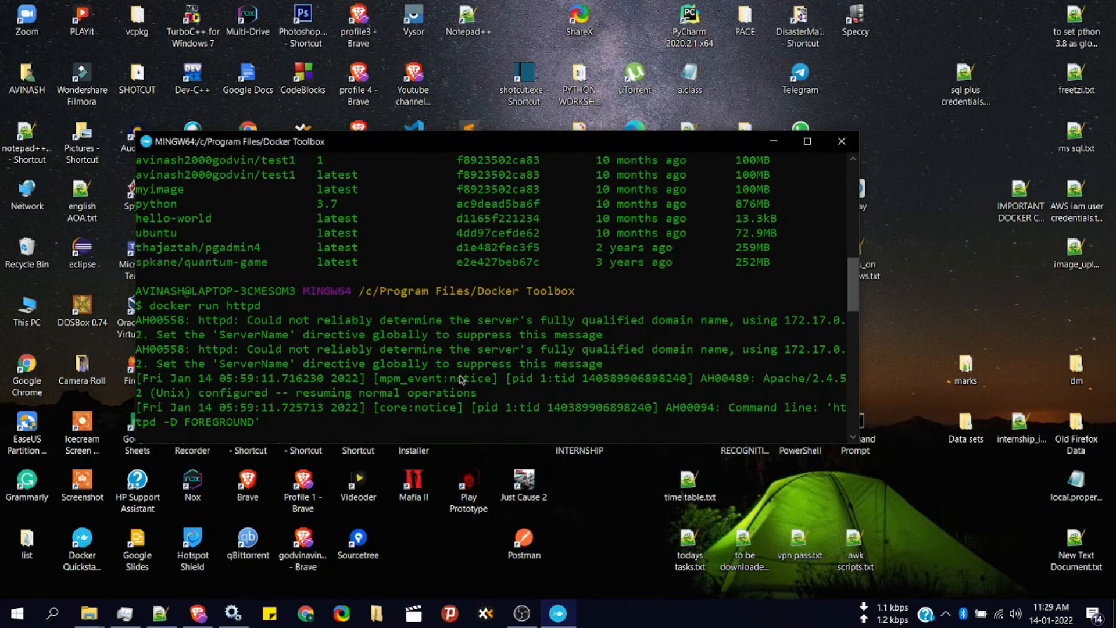
Visit 192.168.99.100:80 in a new Brave tab to try reaching the container
{"action": "left_click", "coordinate": [305, 613]}
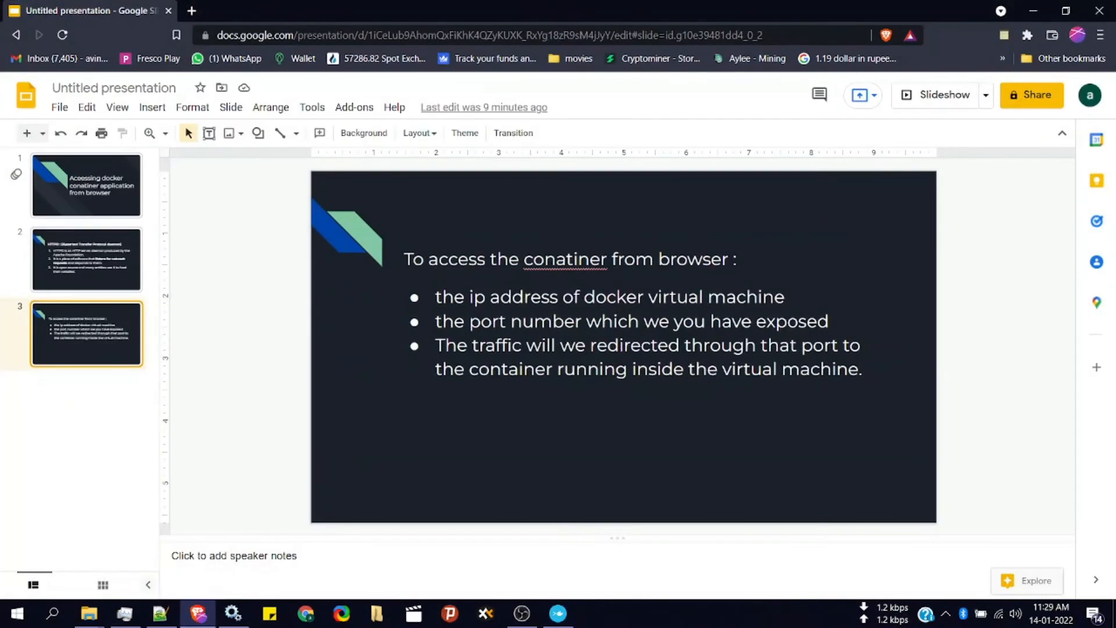
{"action": "left_click", "coordinate": [364, 11]}
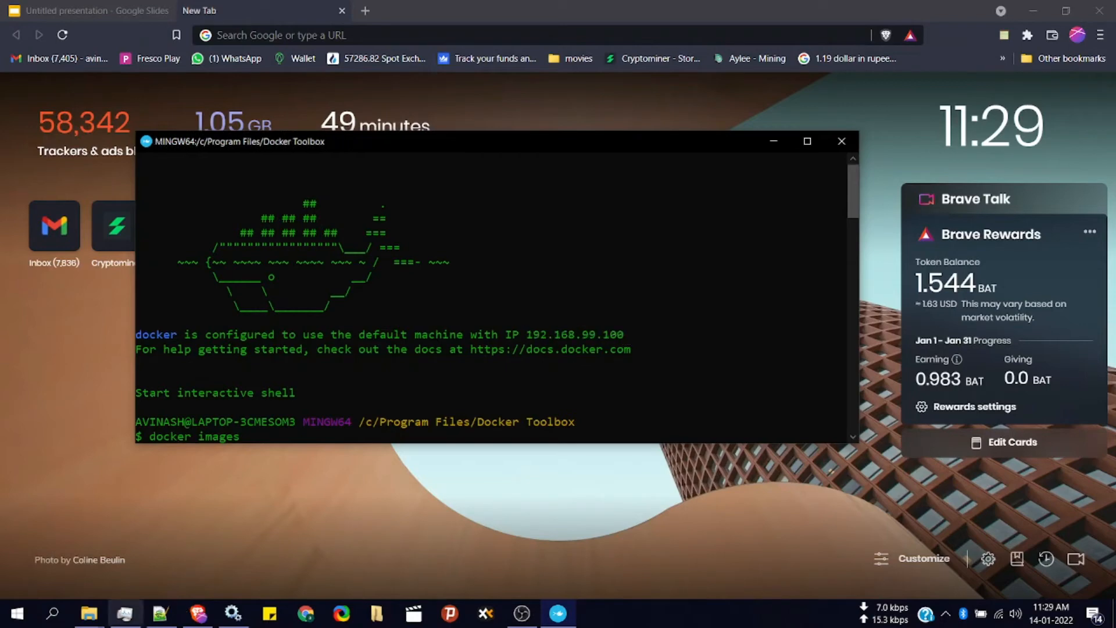
{"action": "type", "text": "192.168.99.100:"}
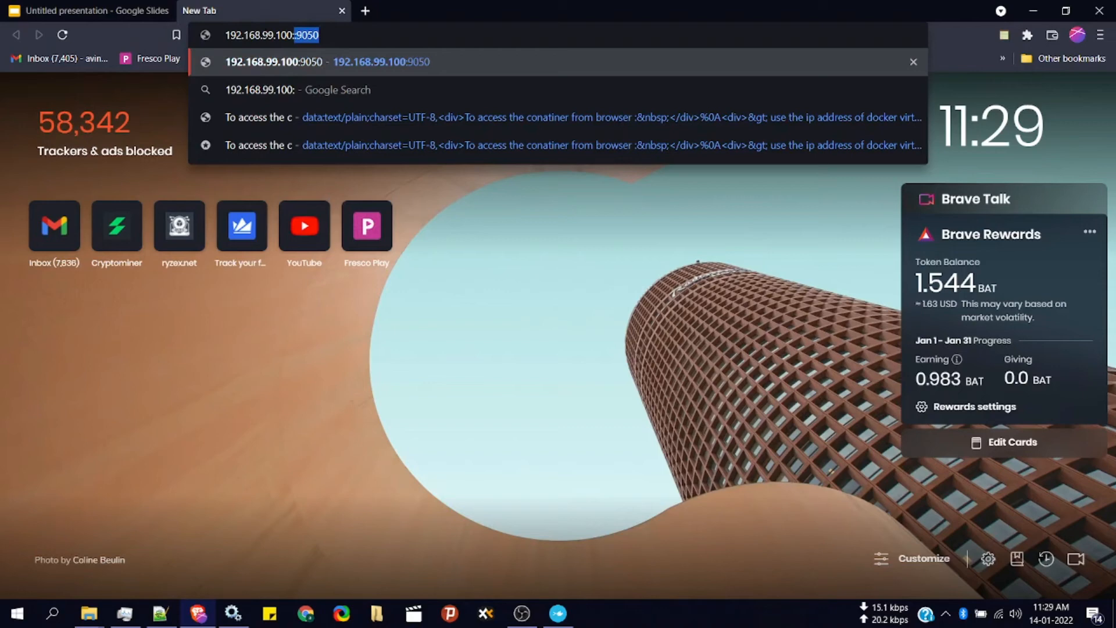
{"action": "type", "text": "80"}
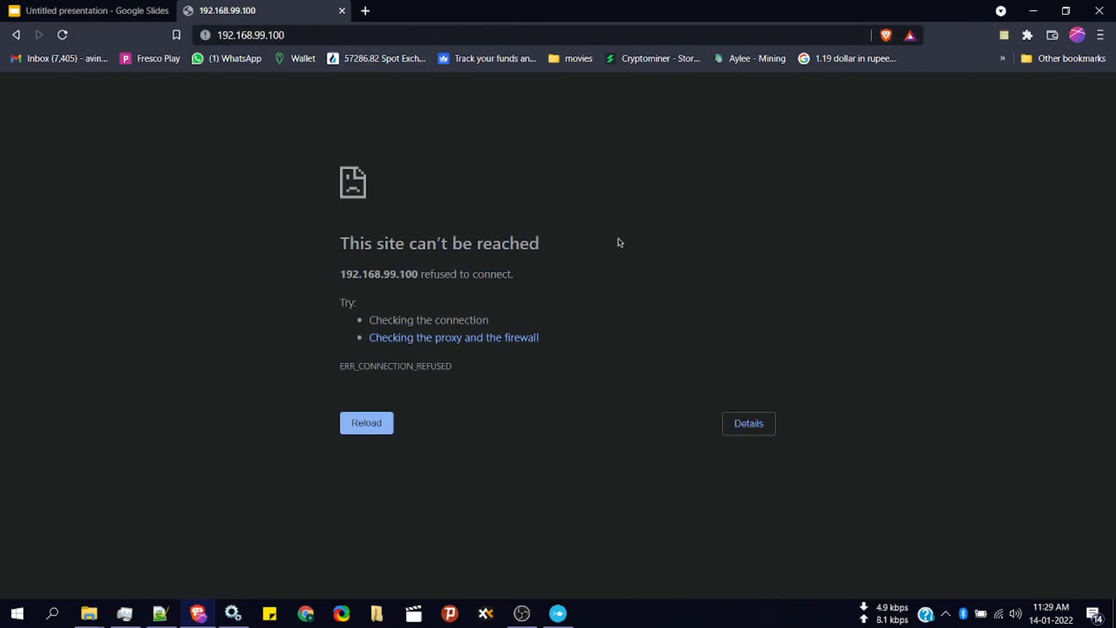
{"action": "mouse_move", "coordinate": [503, 128]}
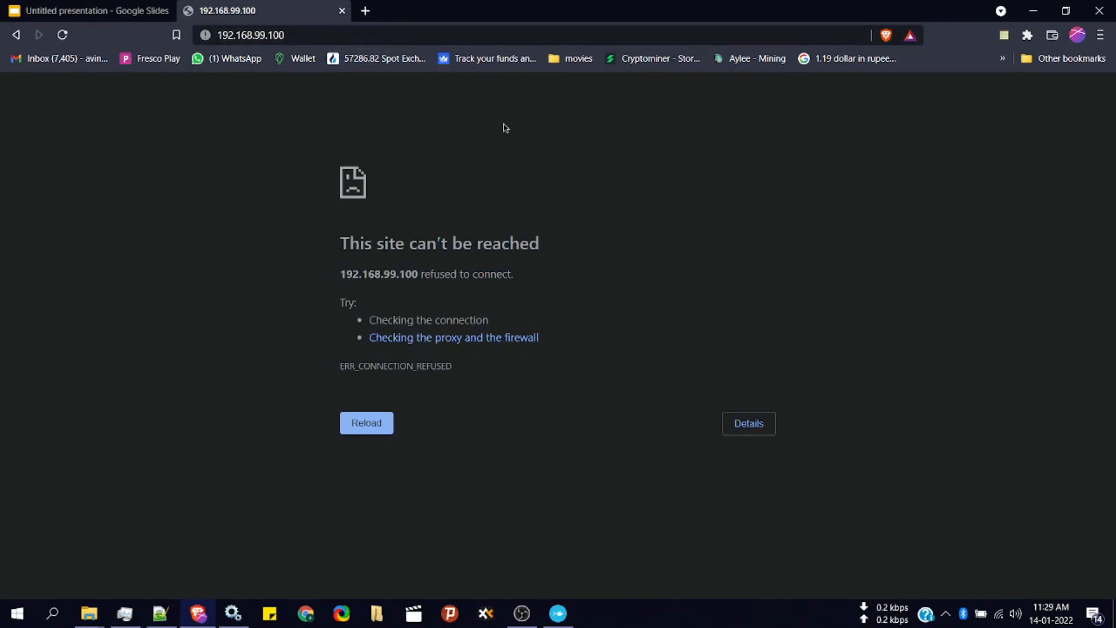
{"action": "mouse_move", "coordinate": [498, 185]}
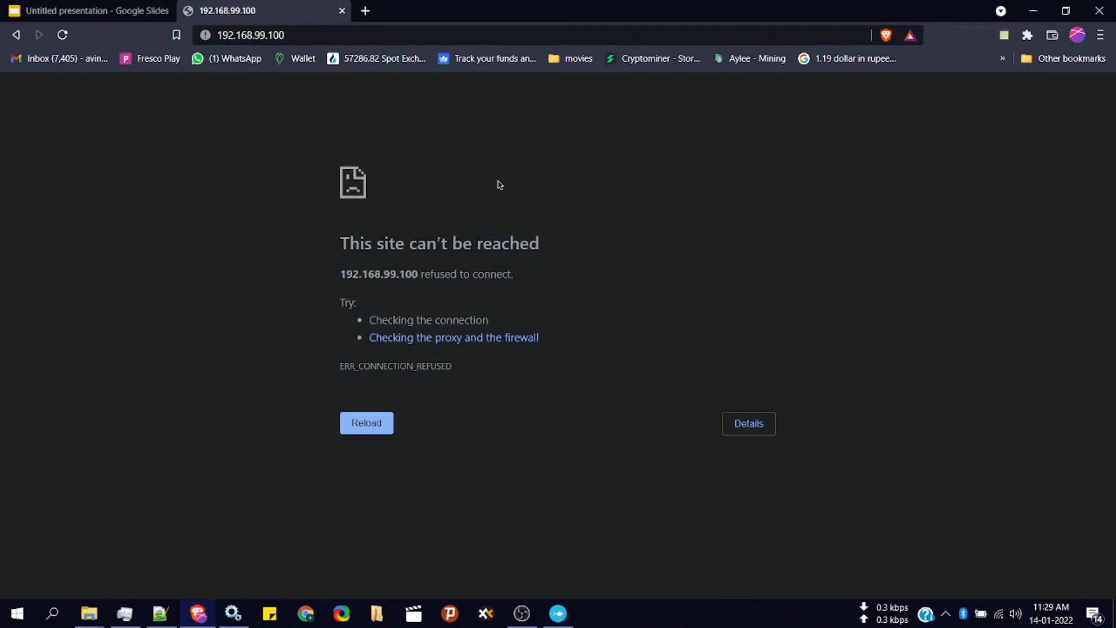
Acknowledge the connection-refused page and return to the terminal window
{"action": "left_click", "coordinate": [366, 422]}
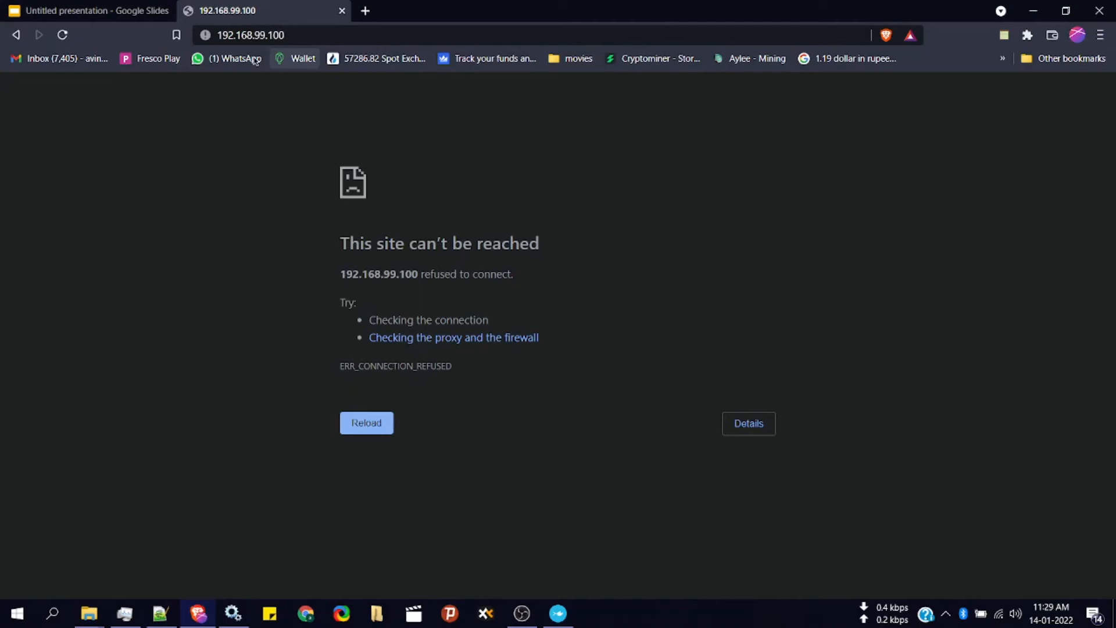
{"action": "left_click", "coordinate": [557, 612]}
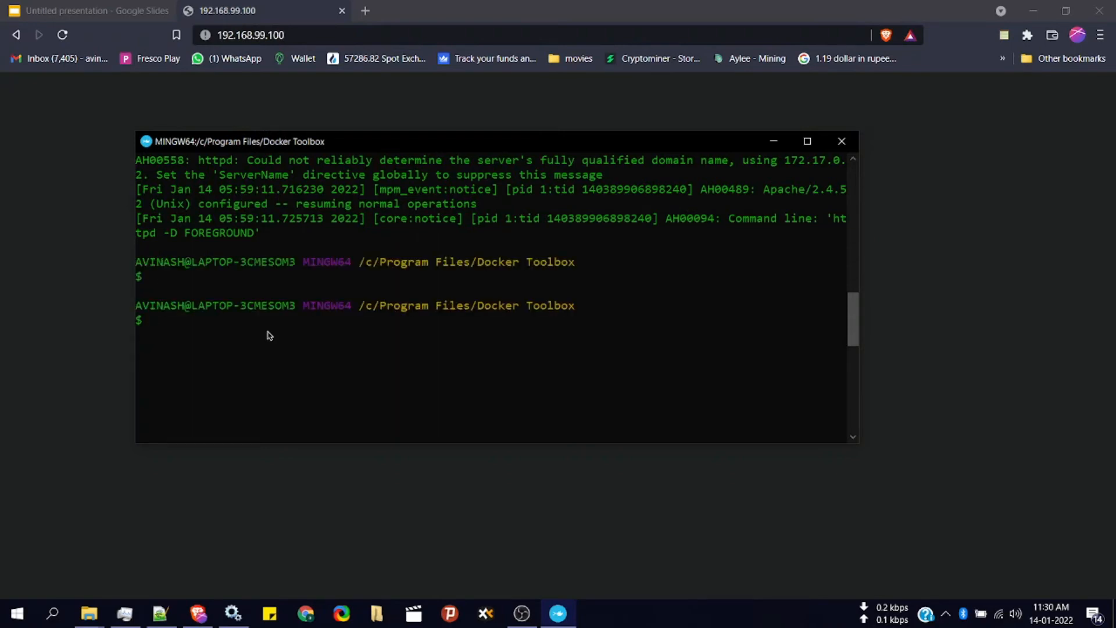
Run 'docker run -p 9050:80 httpd' to start Apache with host port 9050 mapped to 80
{"action": "type", "text": "docker"}
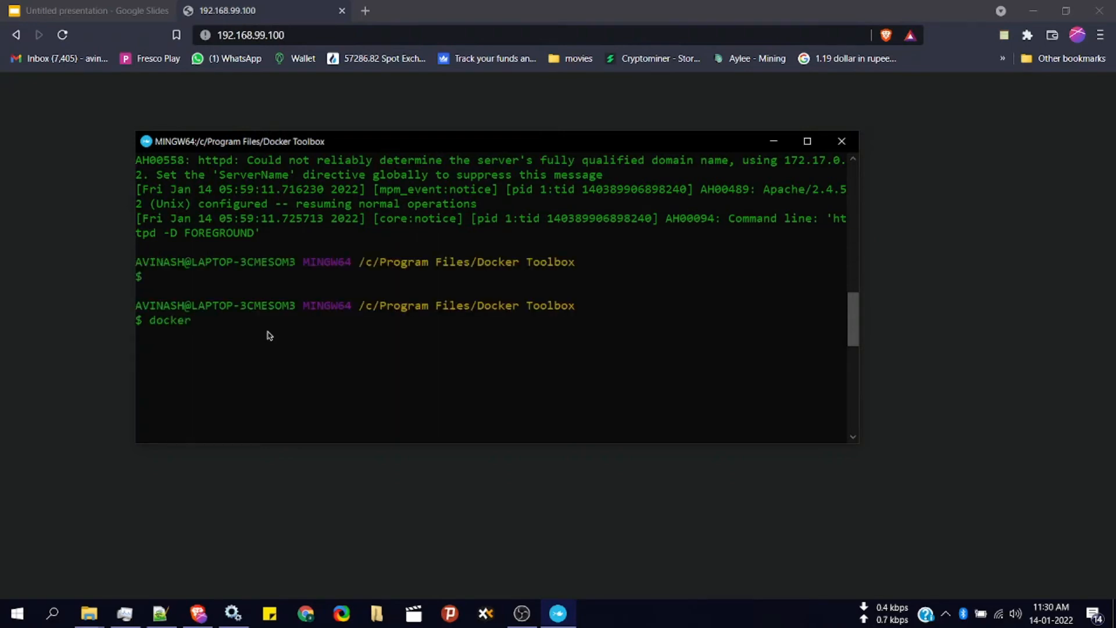
{"action": "type", "text": "run -p"}
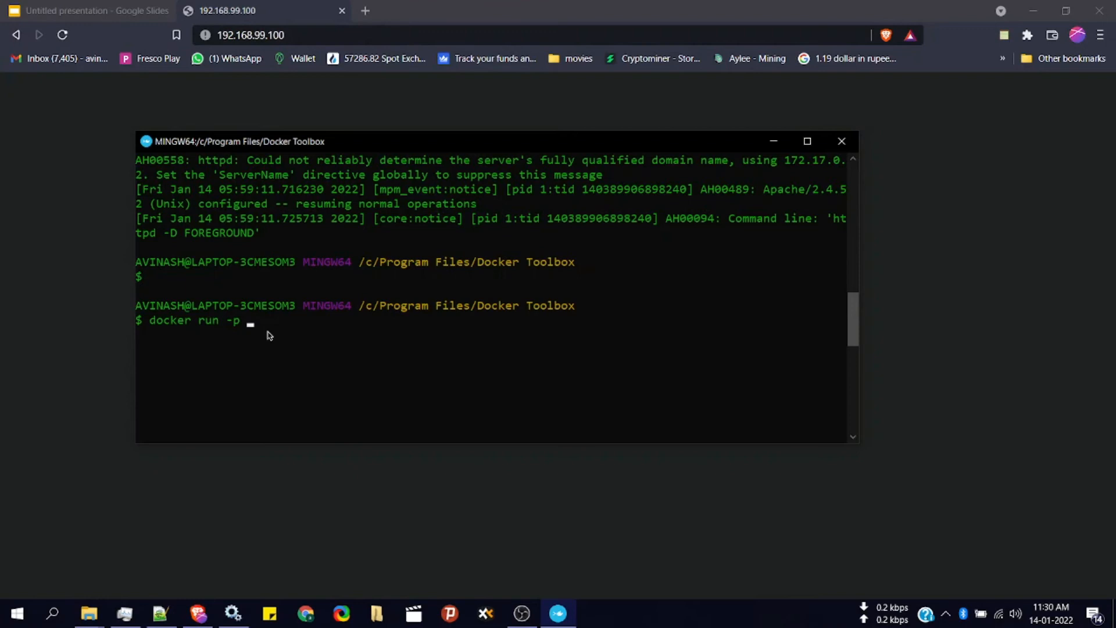
{"action": "type", "text": "90"}
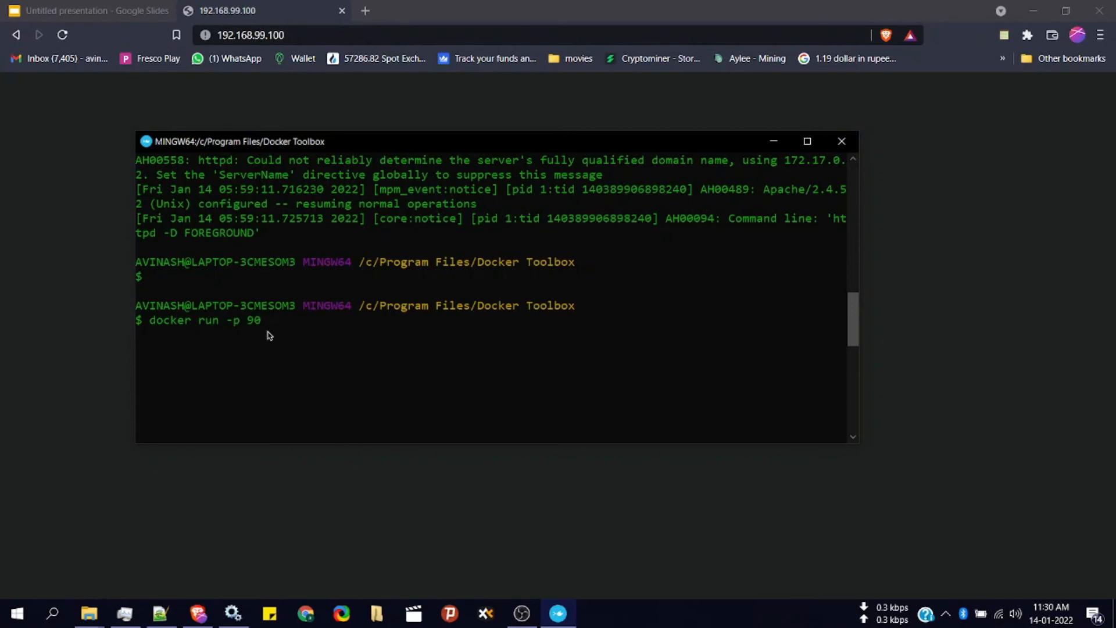
{"action": "type", "text": "50"}
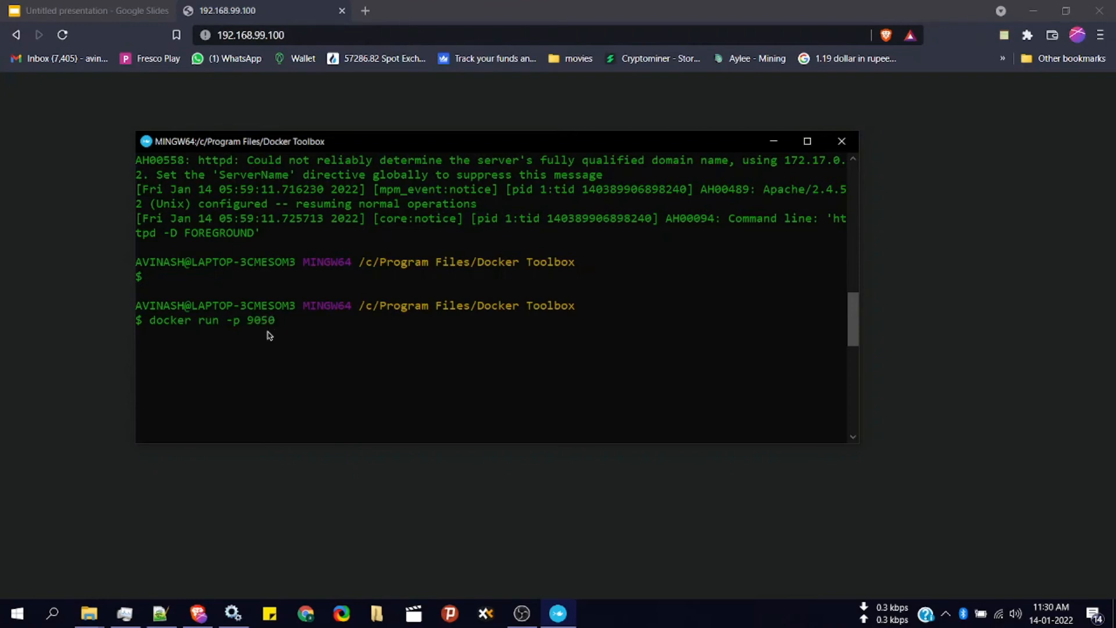
{"action": "type", "text": ":"}
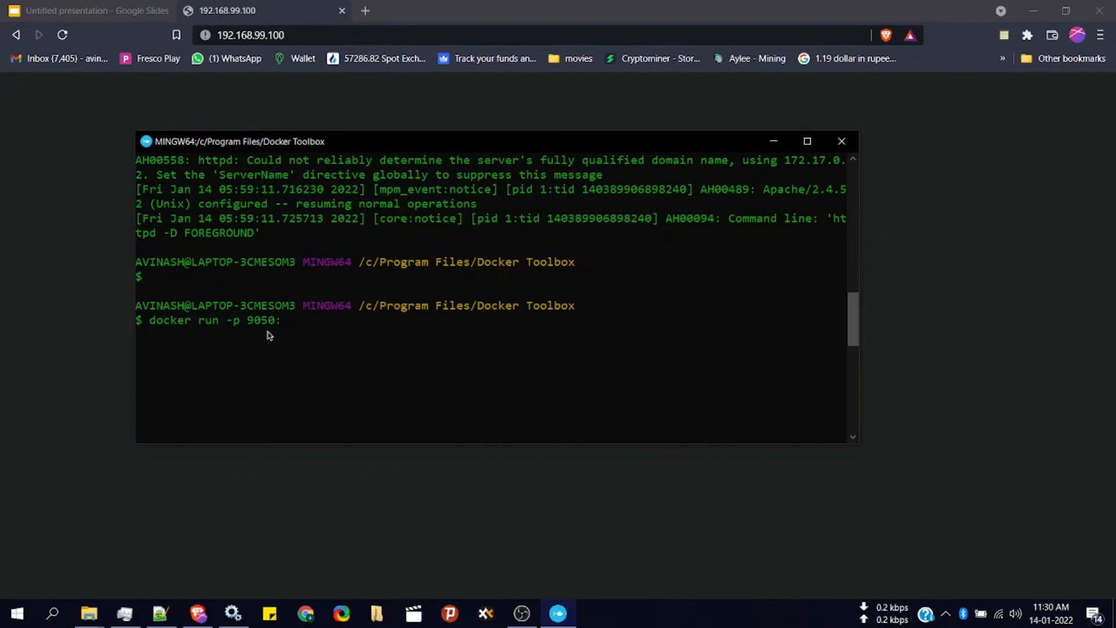
{"action": "type", "text": "80"}
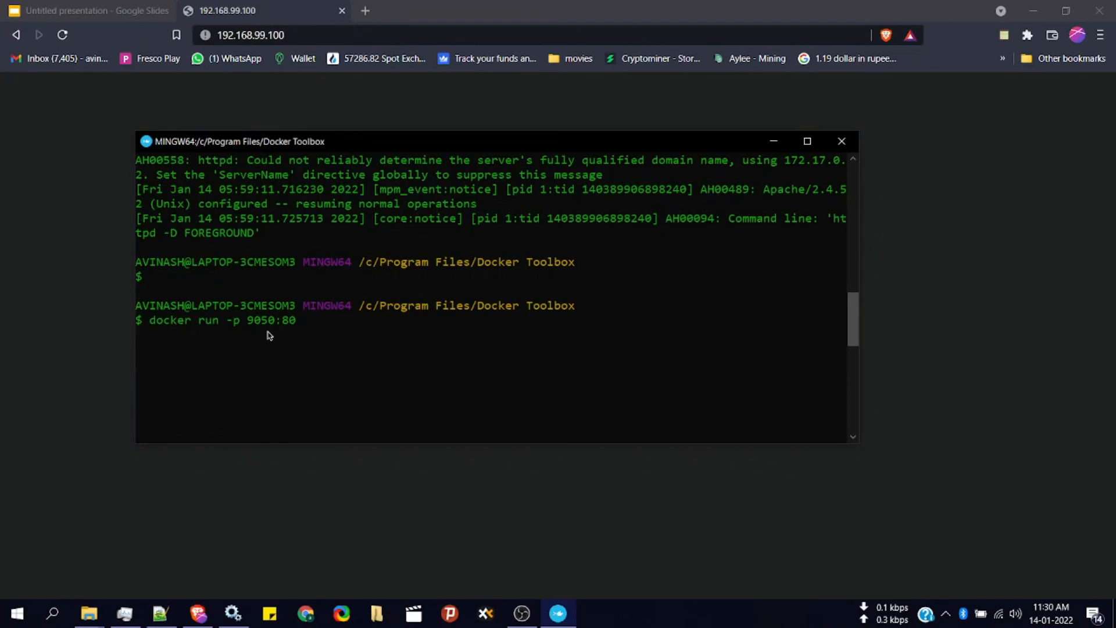
{"action": "type", "text": "ht"}
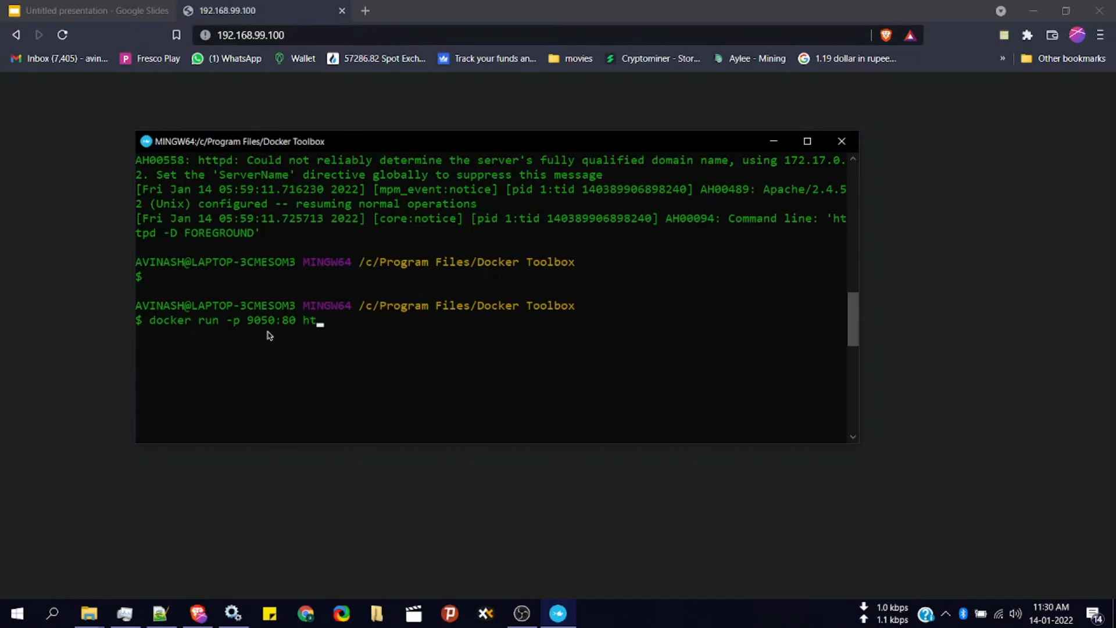
{"action": "type", "text": "tpd"}
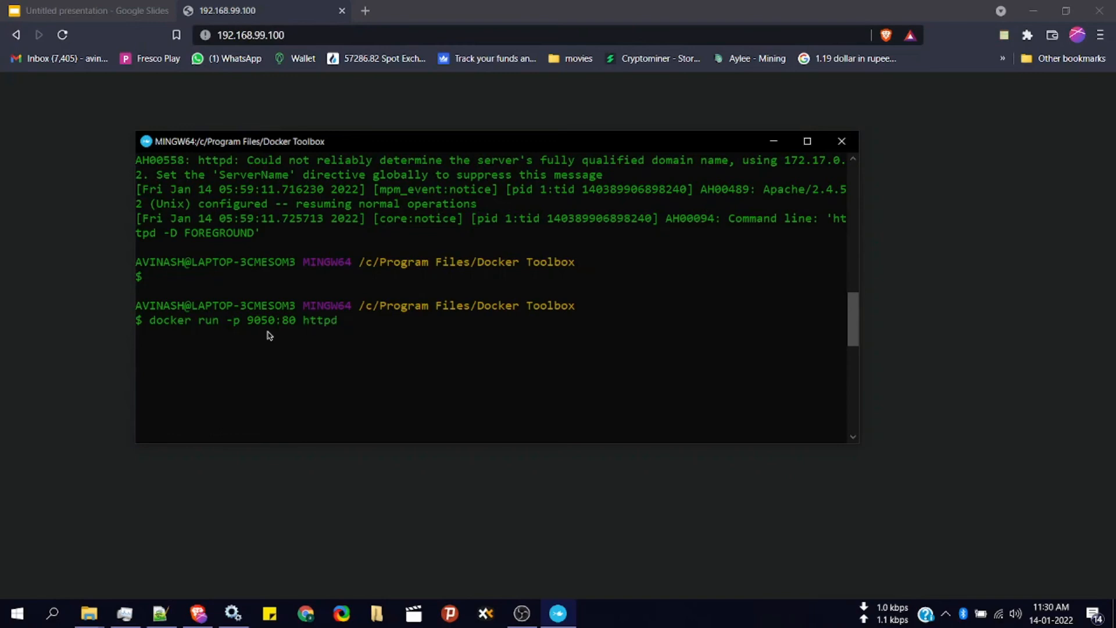
{"action": "key", "text": "Return"}
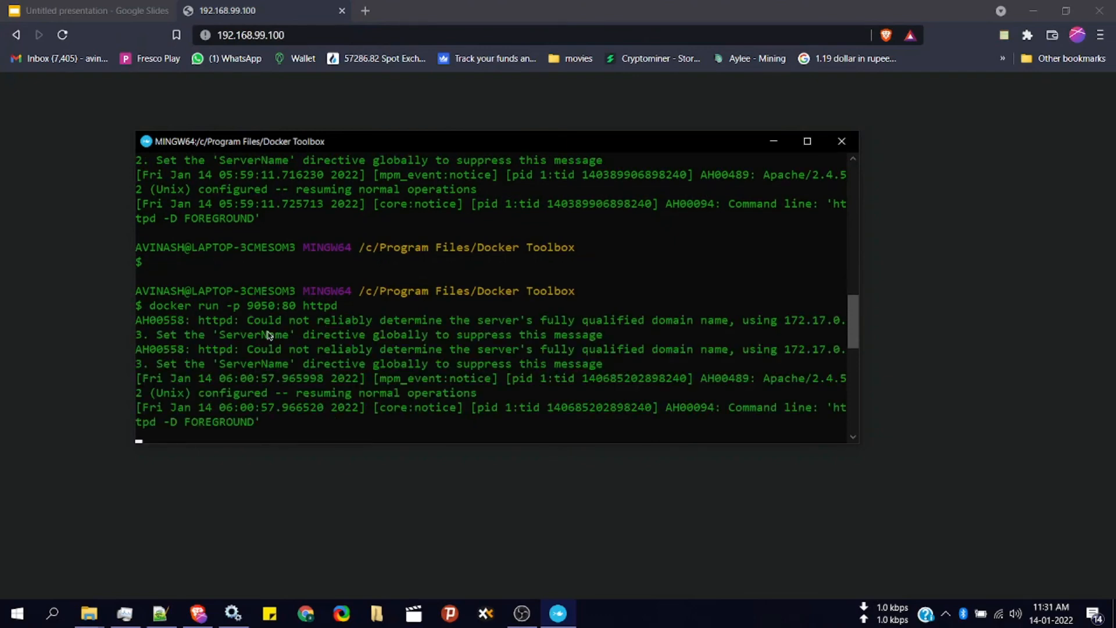
{"action": "mouse_move", "coordinate": [243, 207]}
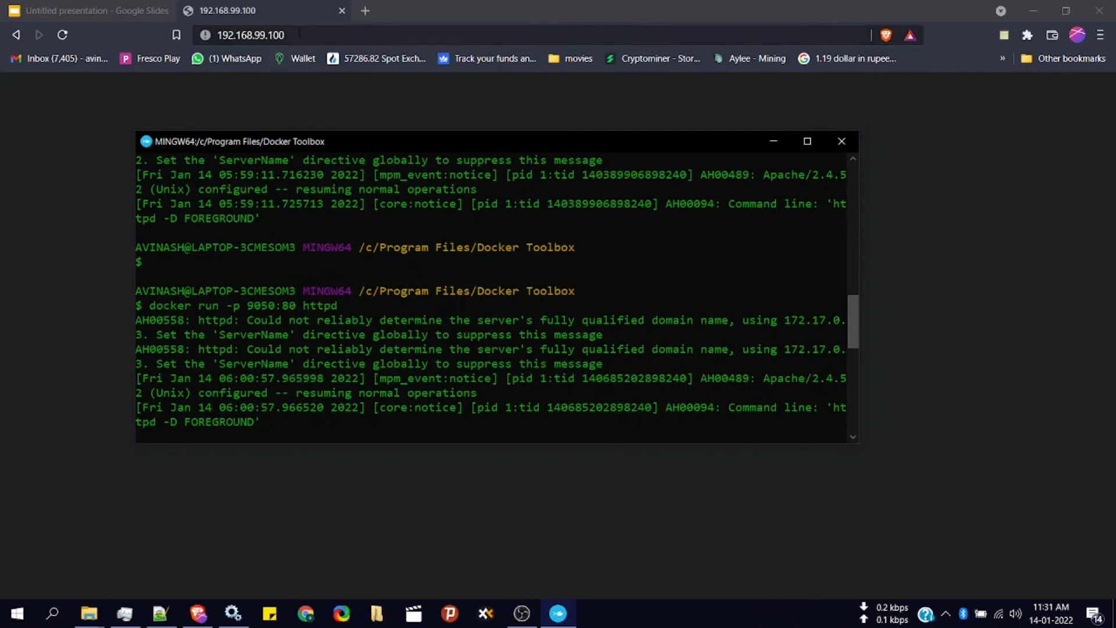
{"action": "scroll", "scroll_direction": "up", "scroll_amount": 3}
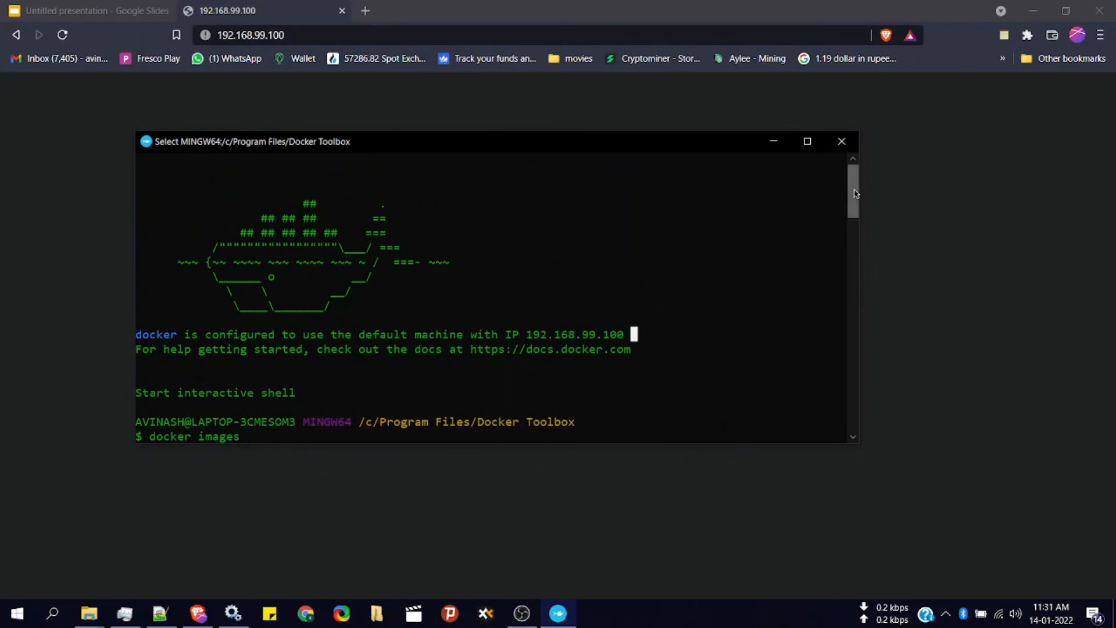
{"action": "key", "text": "Return"}
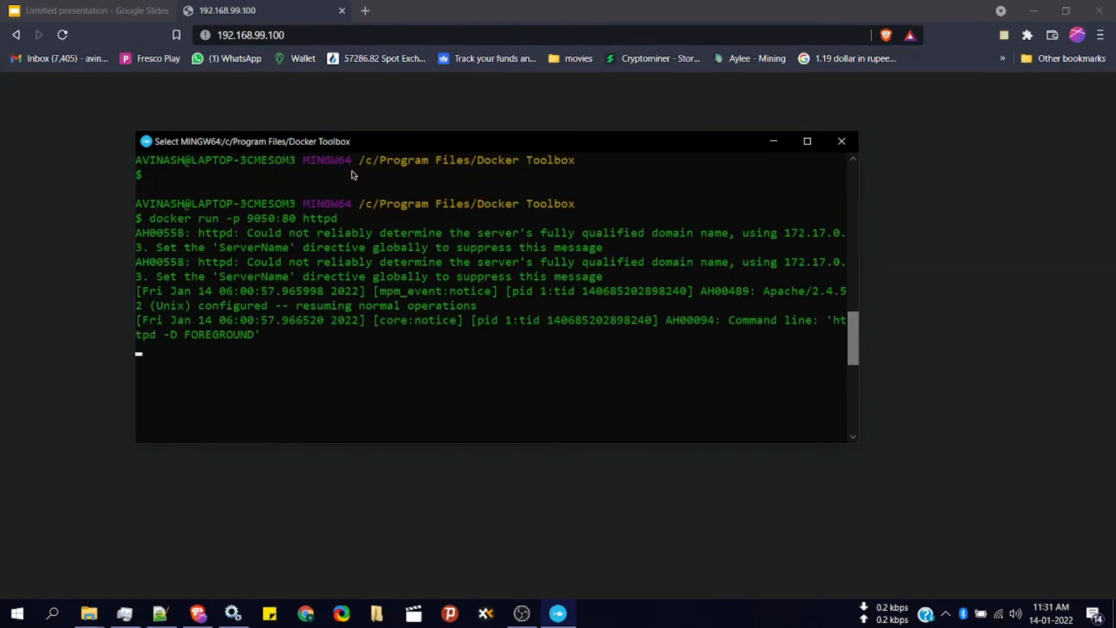